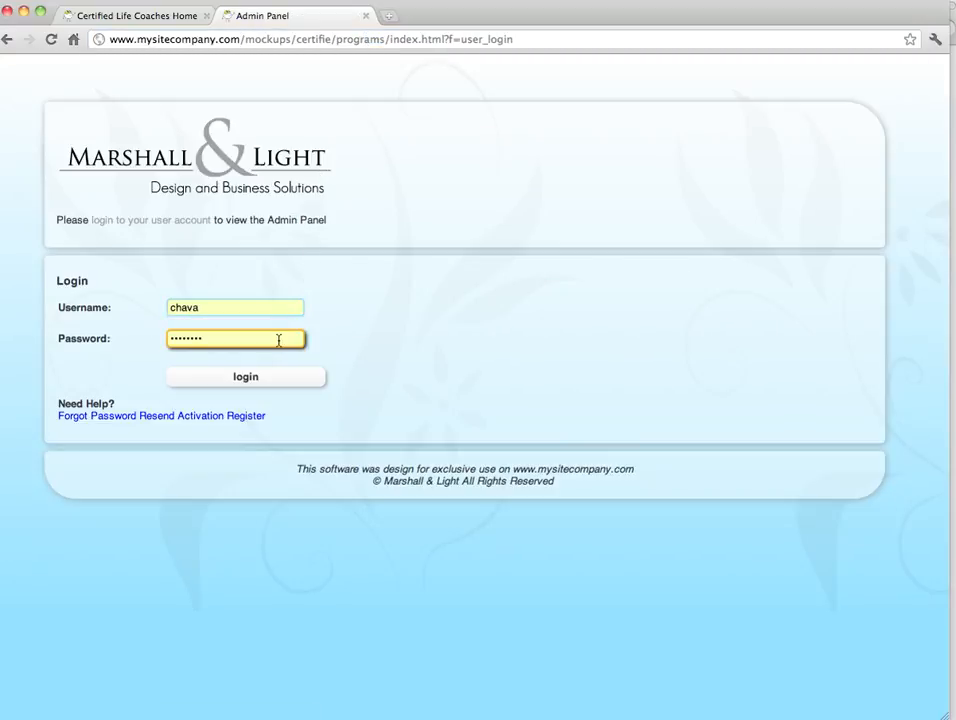
# Log in as a staff user and reach the Your Account welcome page
pyautogui.click(245, 376)
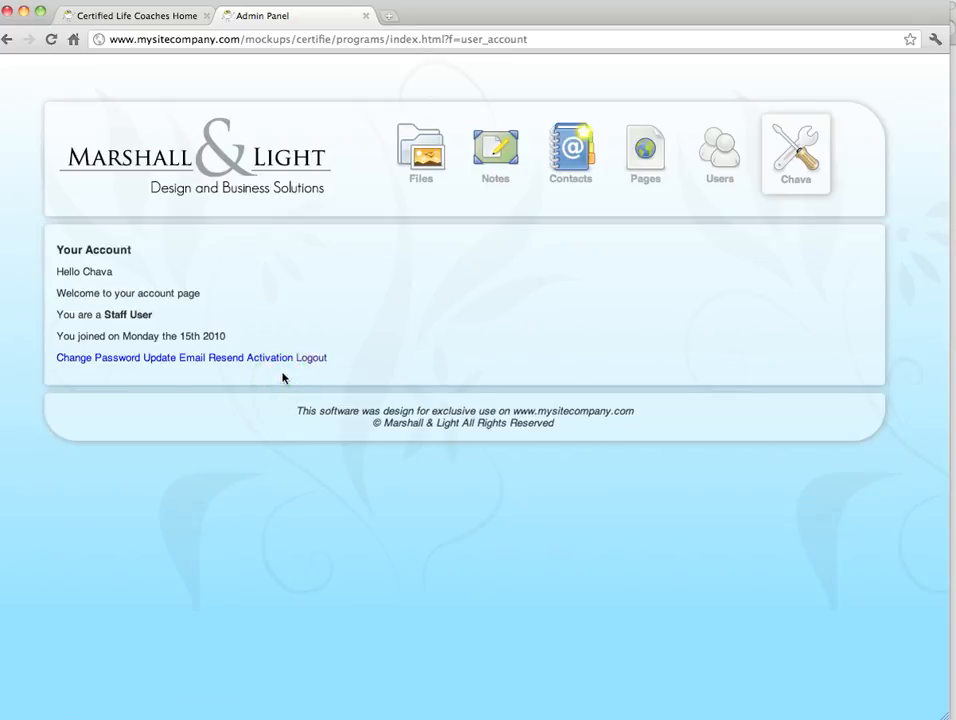
pyautogui.click(421, 152)
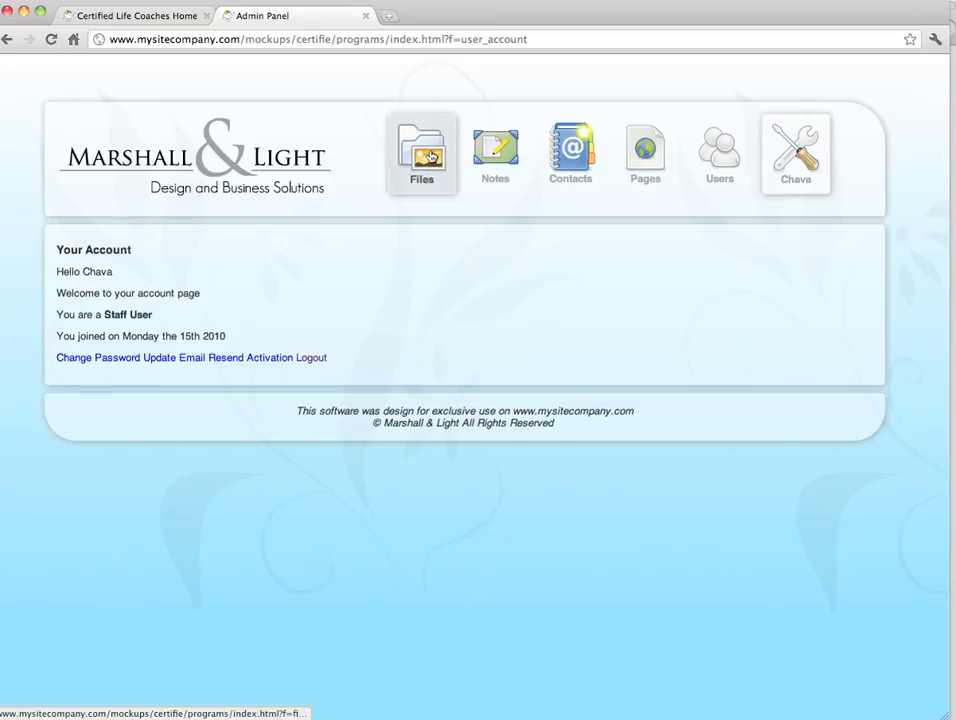
# Start a new single-file upload and attach dinieuminer1-web.jpg from the Life Coaches folder
pyautogui.click(421, 153)
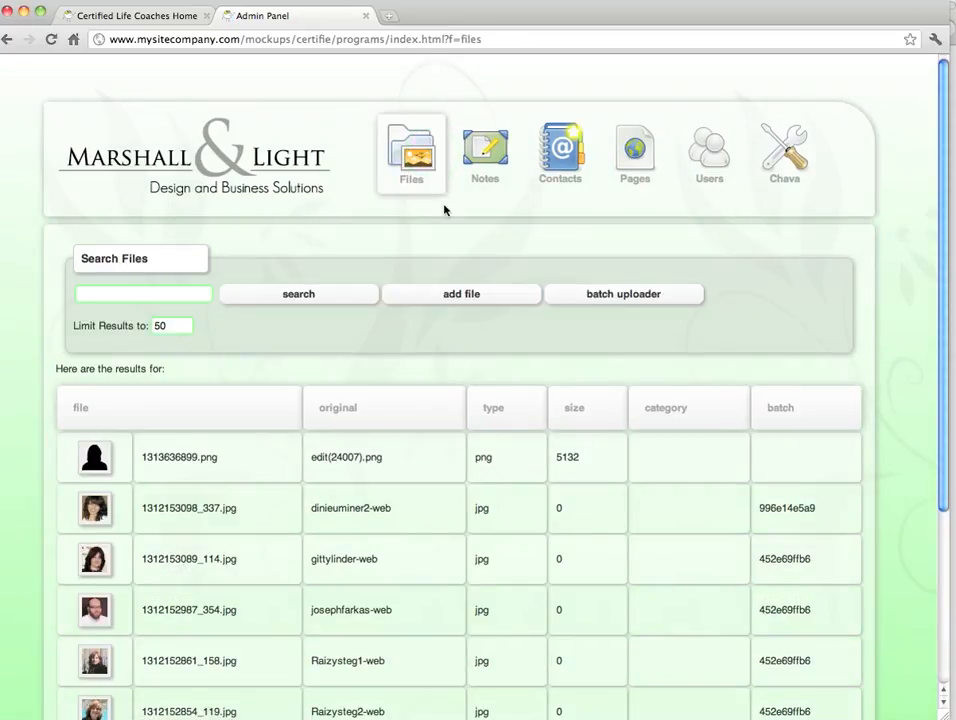
pyautogui.moveTo(457, 265)
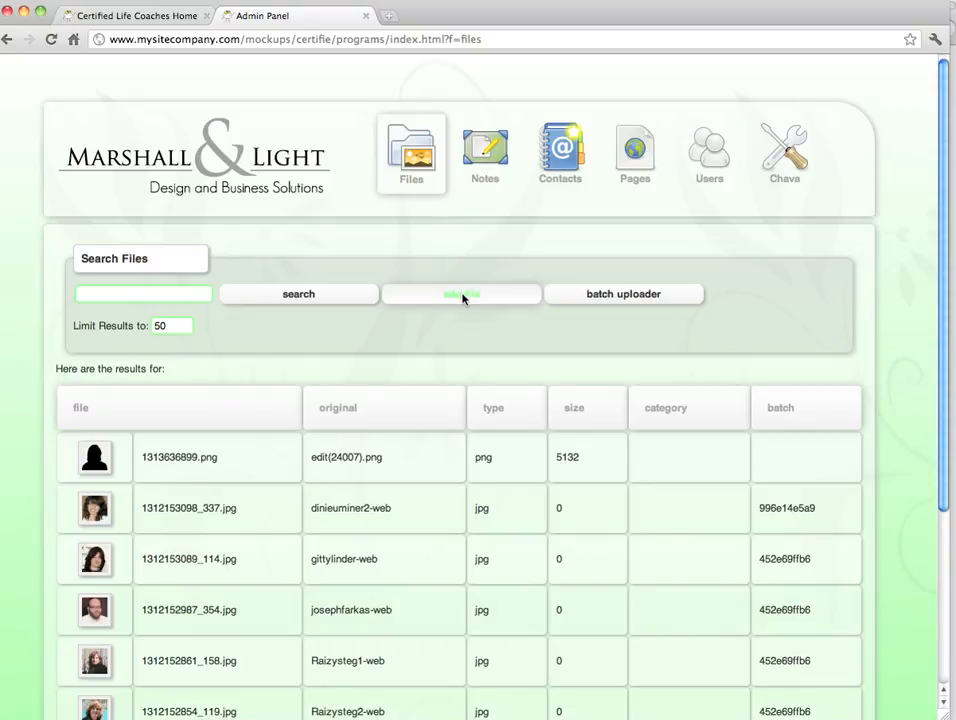
pyautogui.click(461, 293)
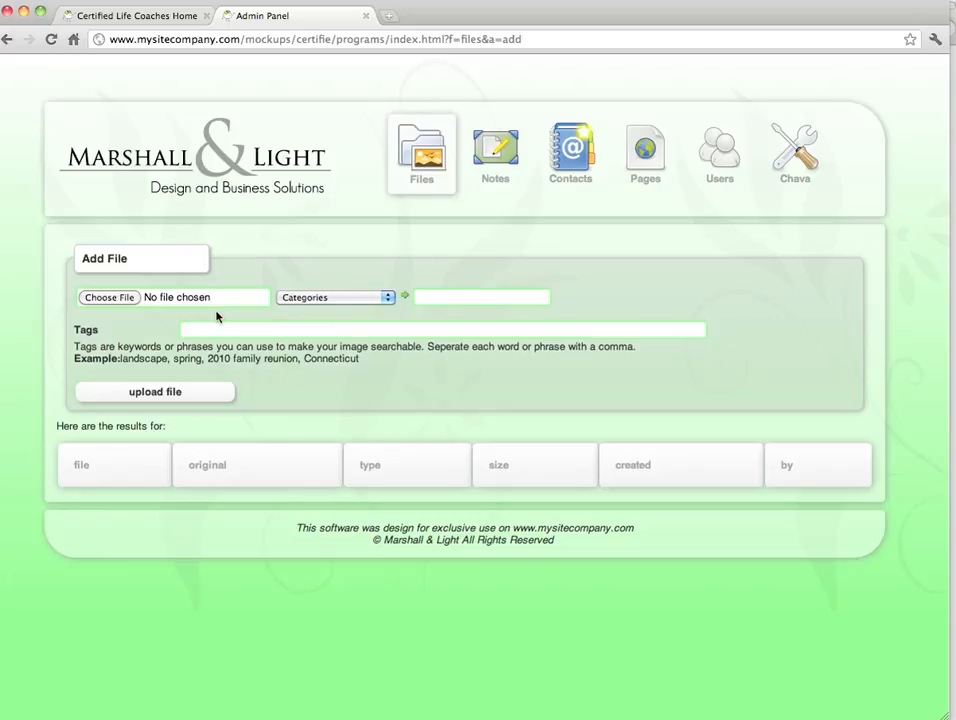
pyautogui.click(109, 297)
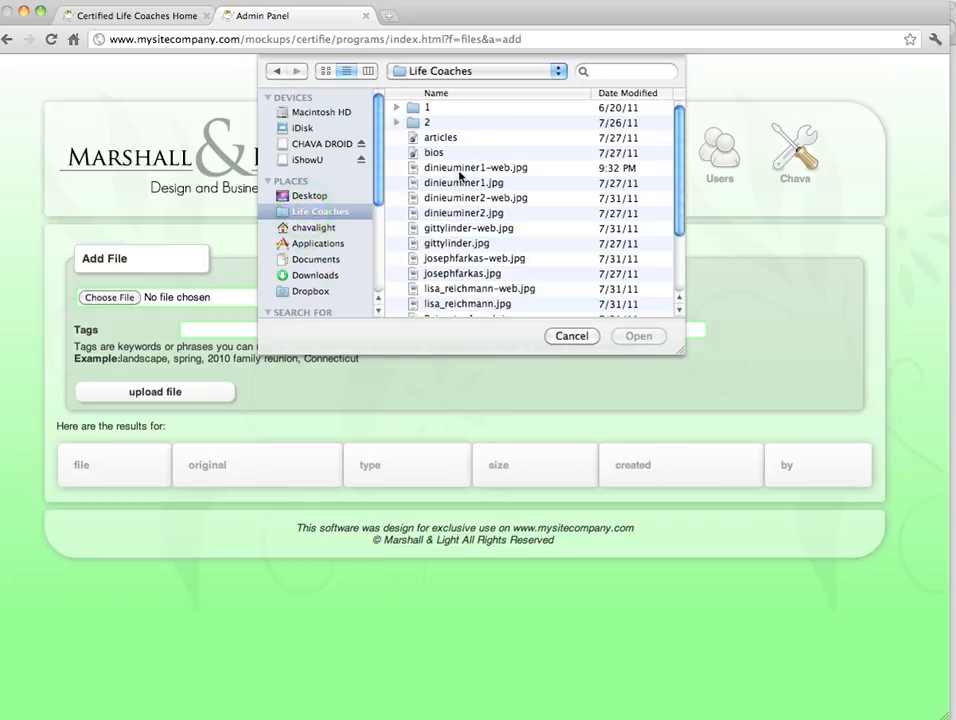
pyautogui.click(475, 167)
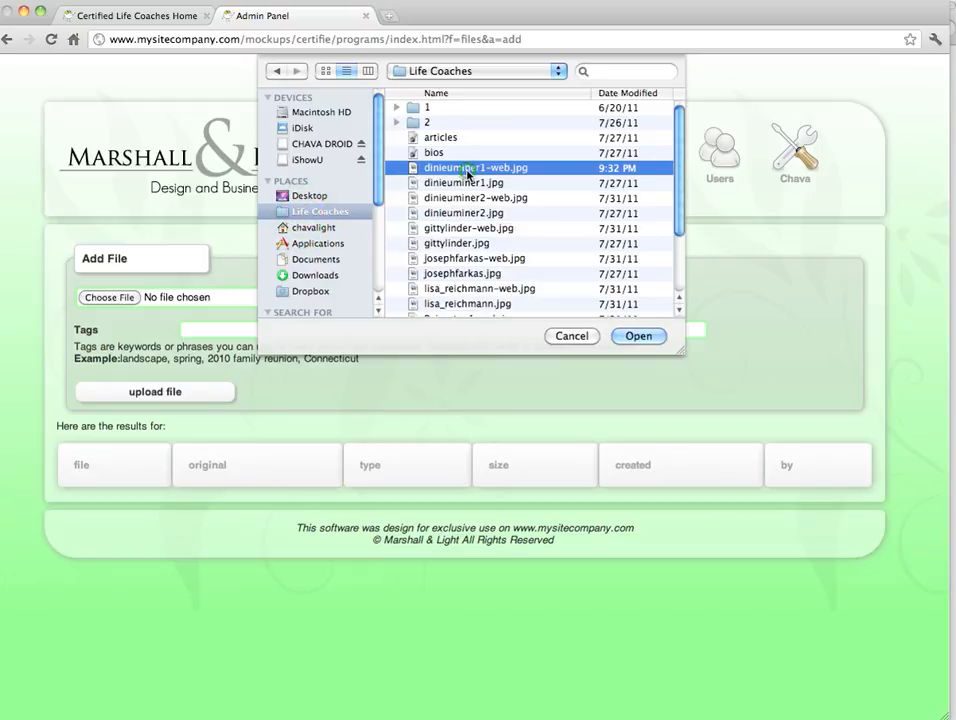
pyautogui.click(638, 335)
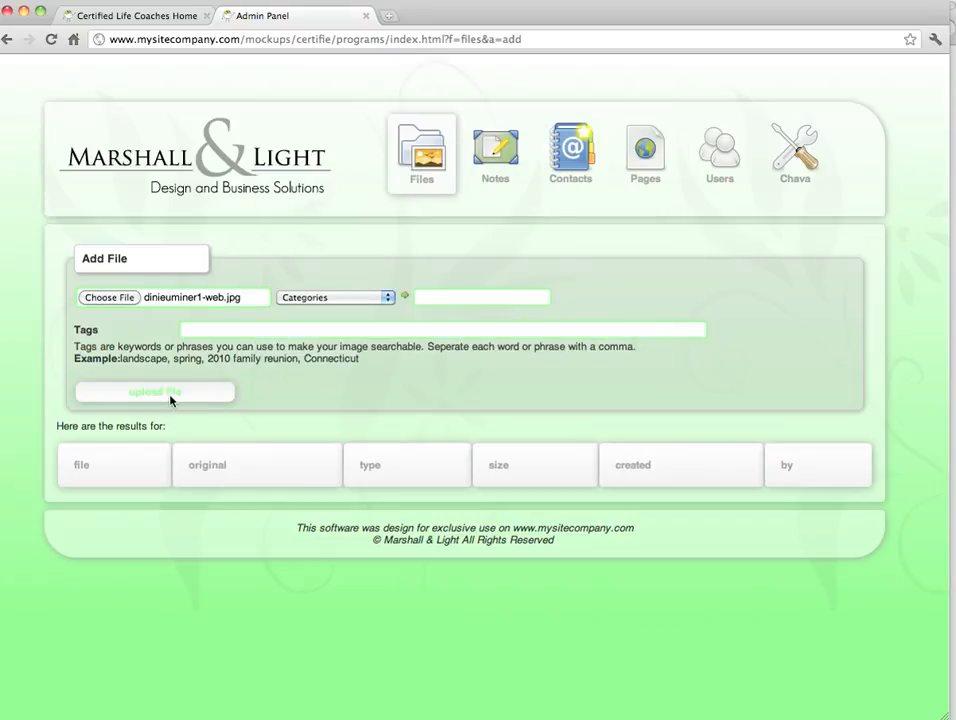
# Tag the attached photo 'coach, dinie', upload it, and view its file link and preview
pyautogui.click(440, 330)
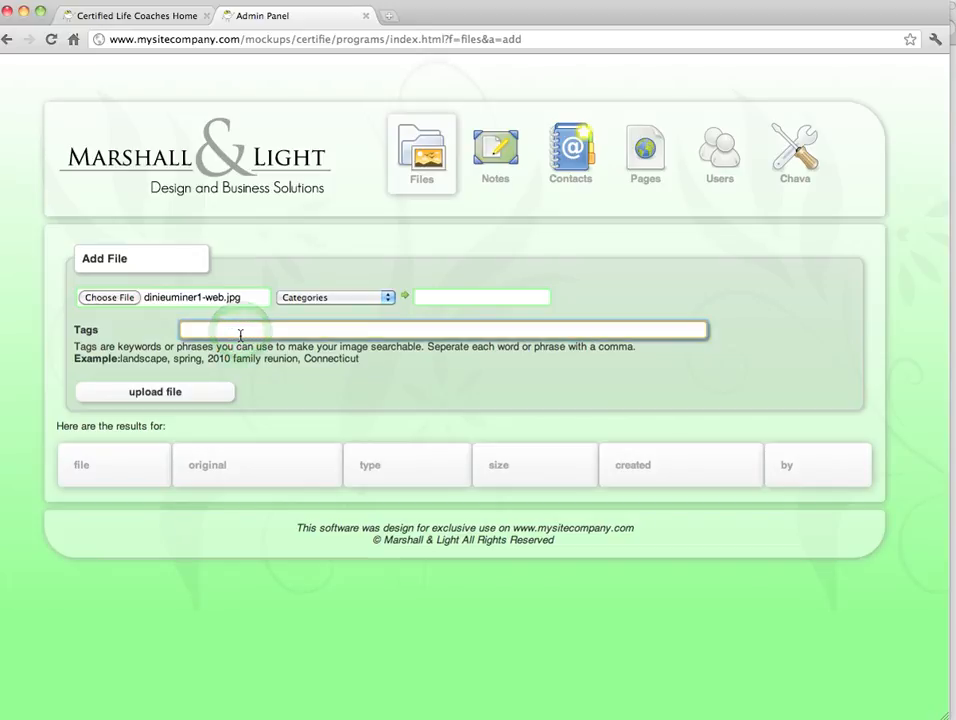
pyautogui.write('coach')
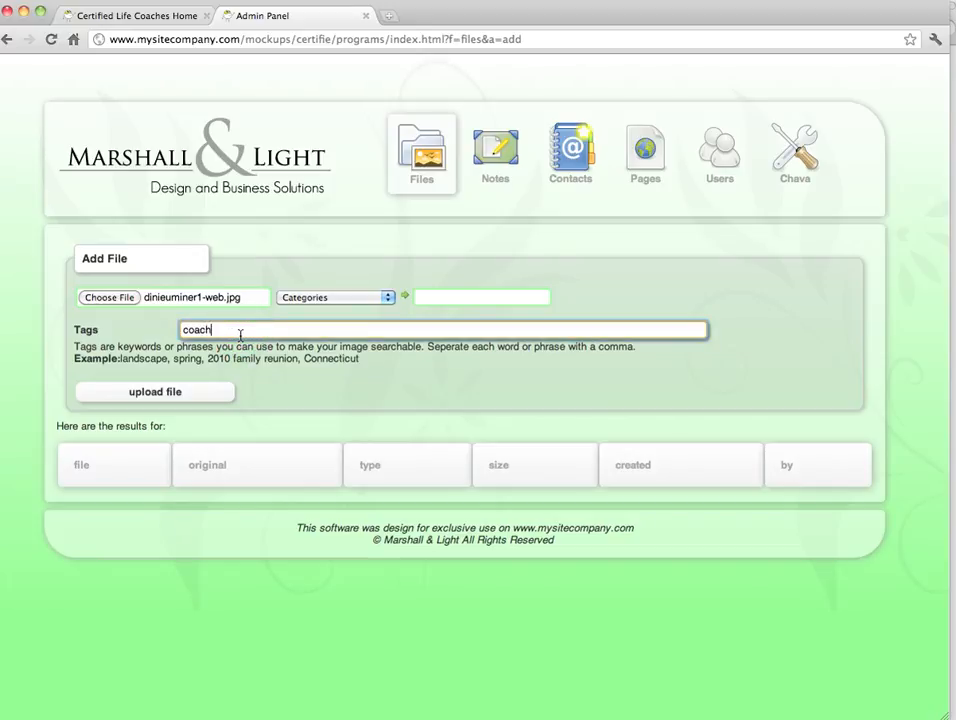
pyautogui.write(',')
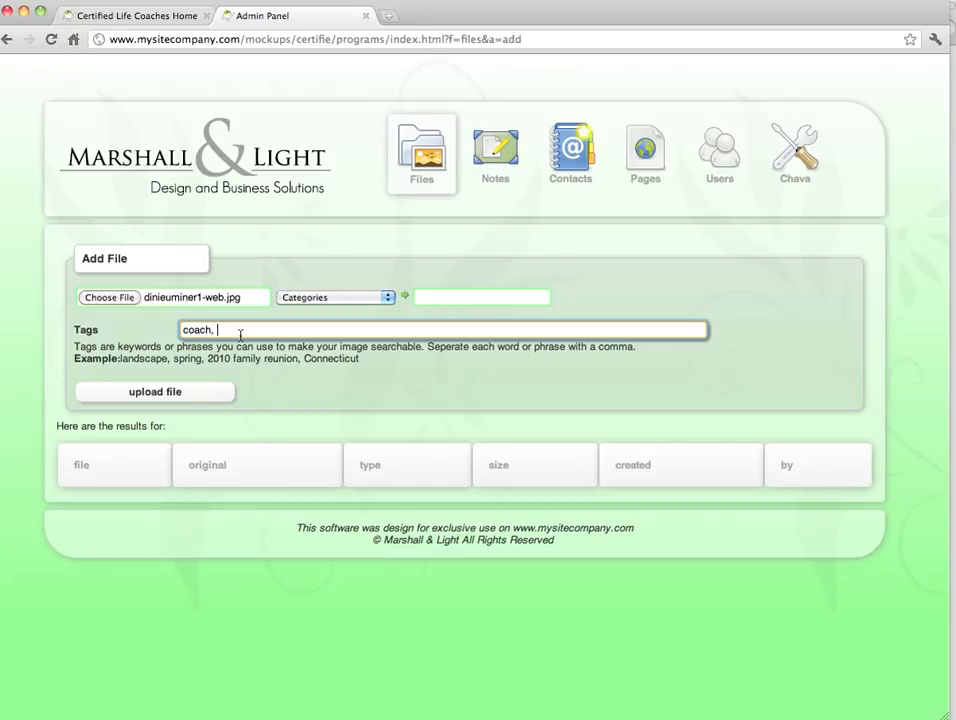
pyautogui.write('dinie')
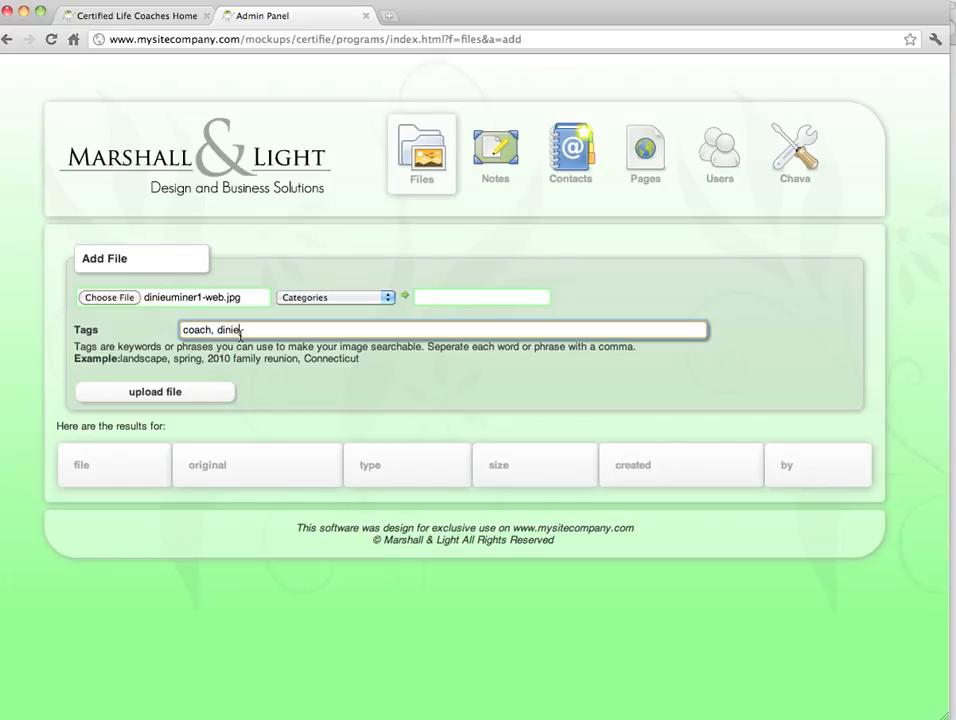
pyautogui.click(154, 391)
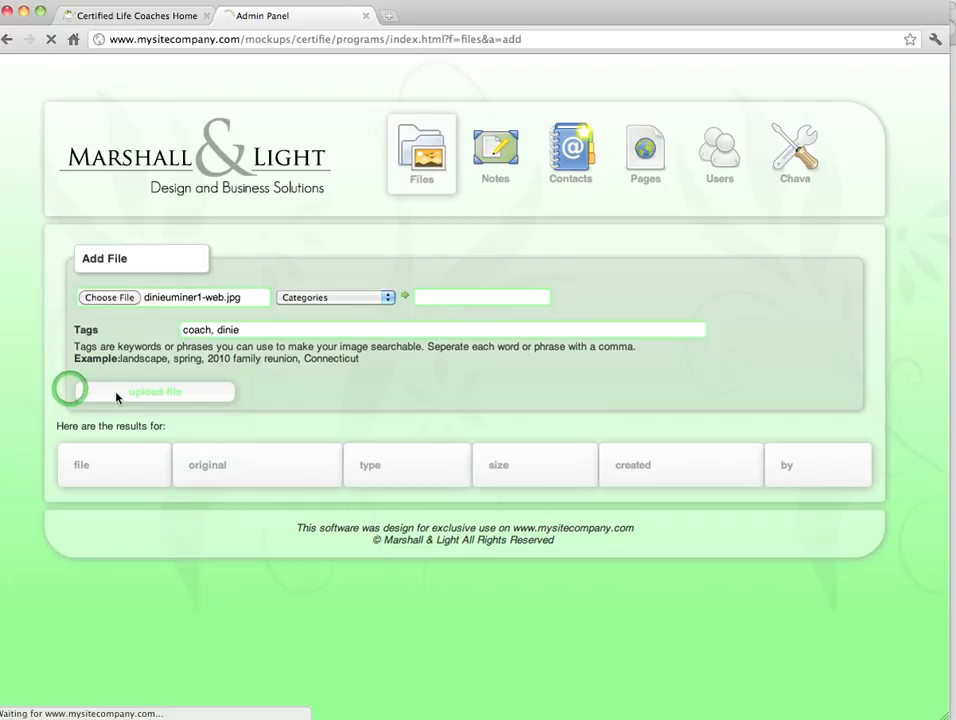
pyautogui.click(154, 390)
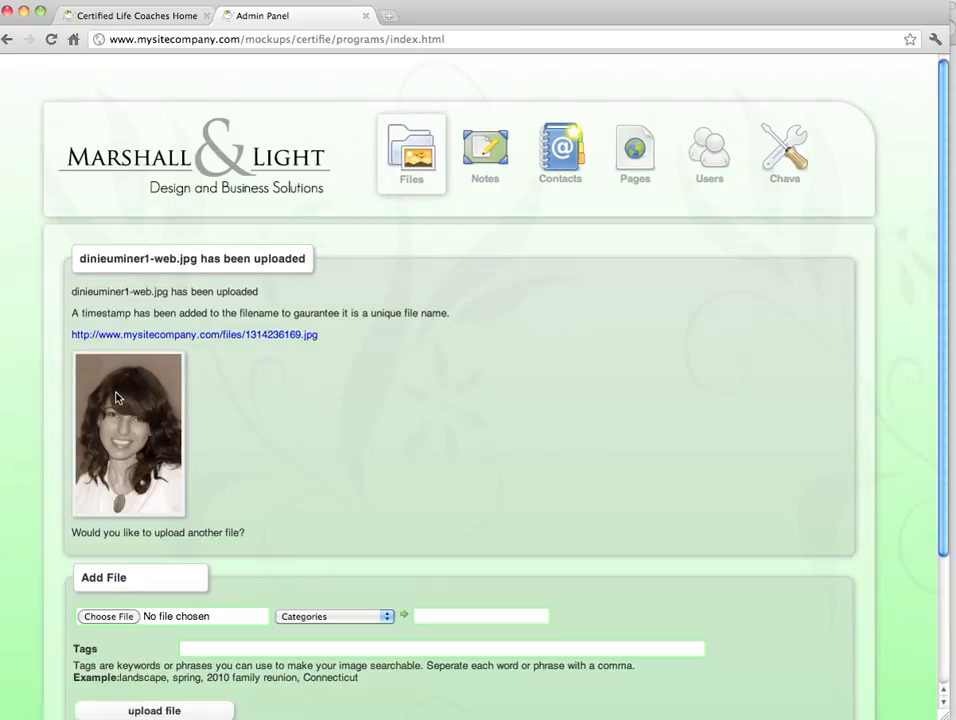
pyautogui.moveTo(279, 464)
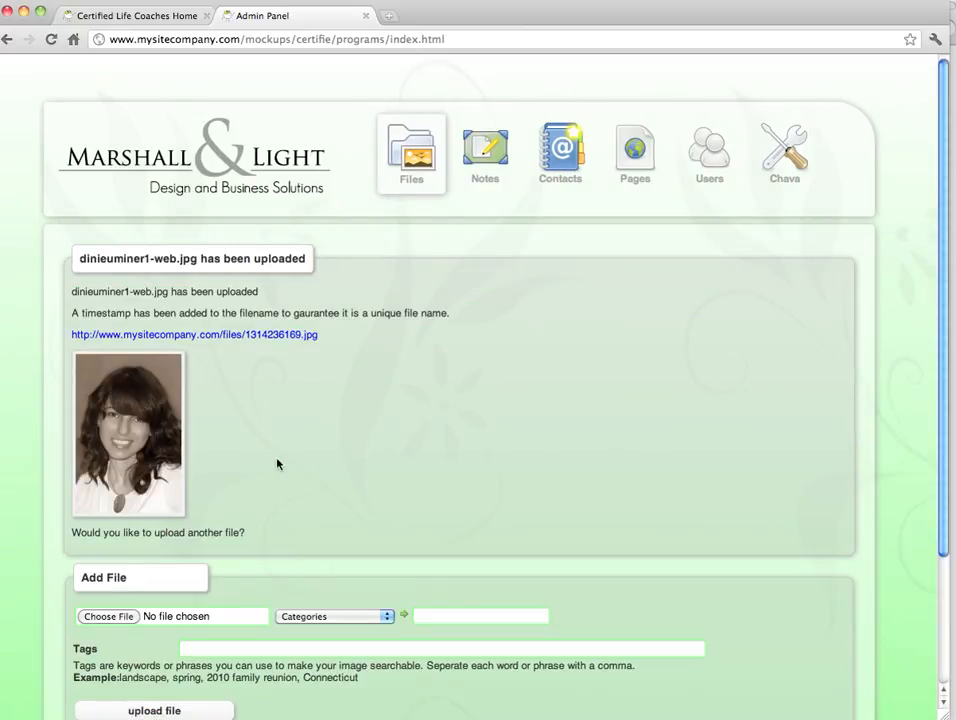
pyautogui.scroll(3)
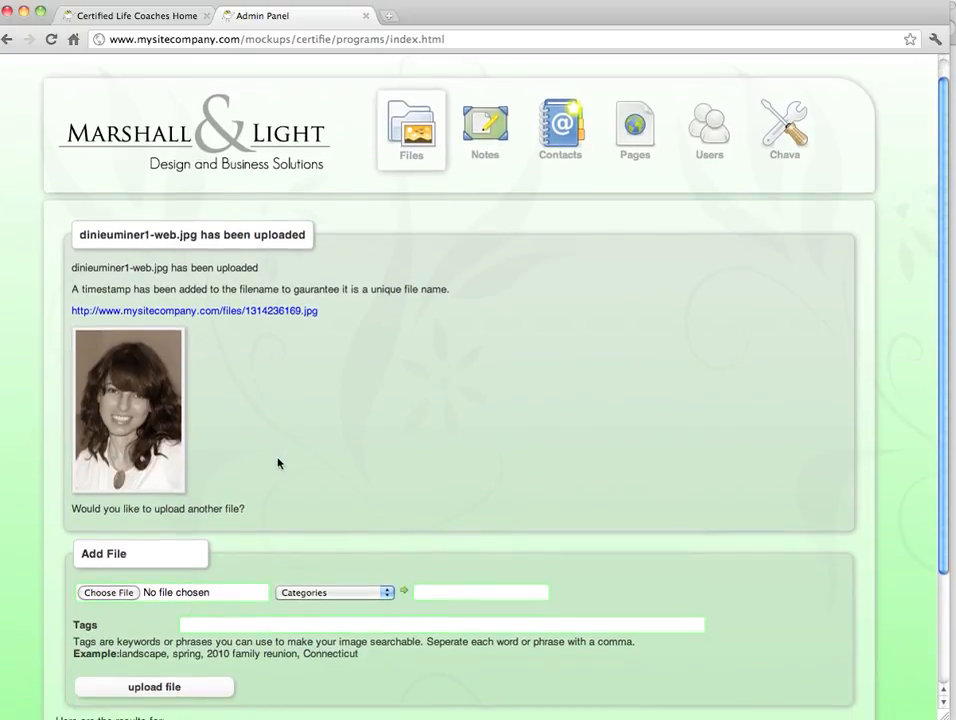
pyautogui.moveTo(495, 236)
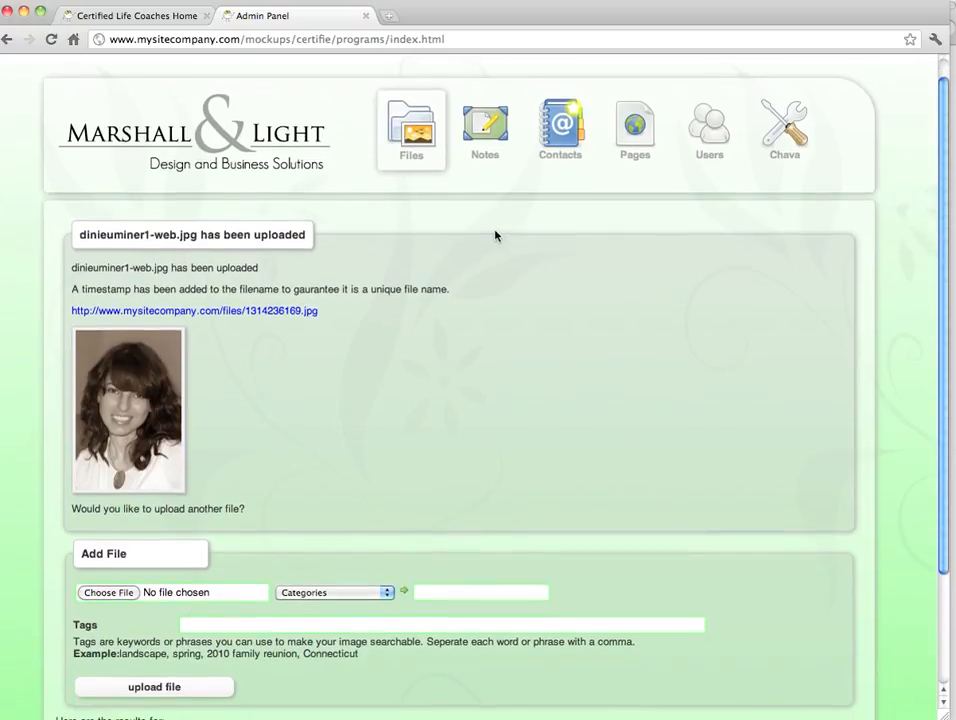
# Return to the Files list and open the batch uploader page
pyautogui.click(411, 150)
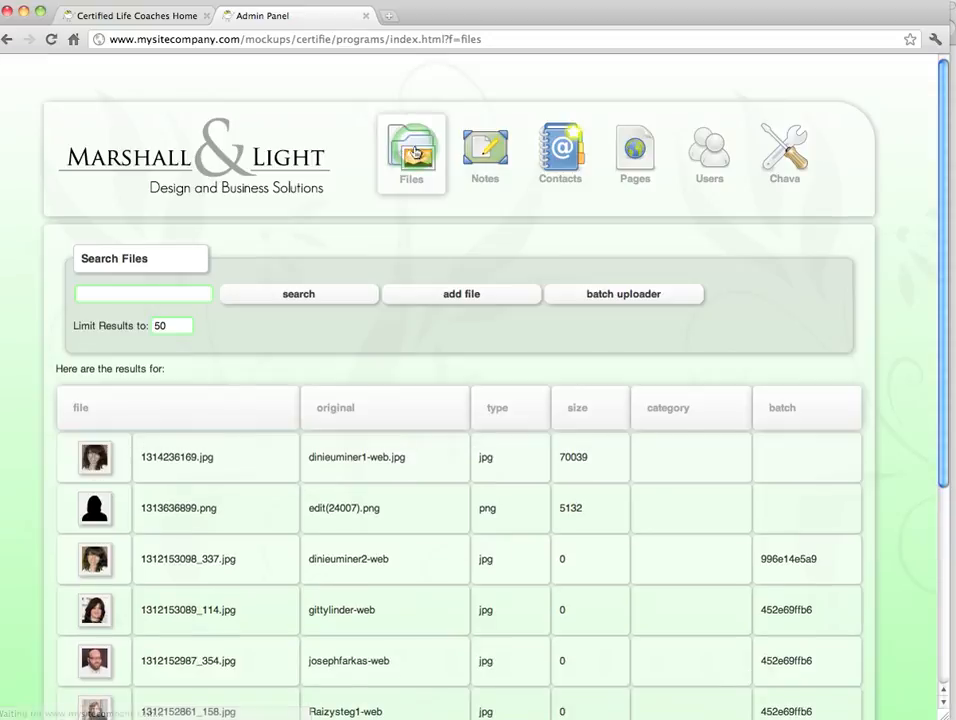
pyautogui.click(623, 293)
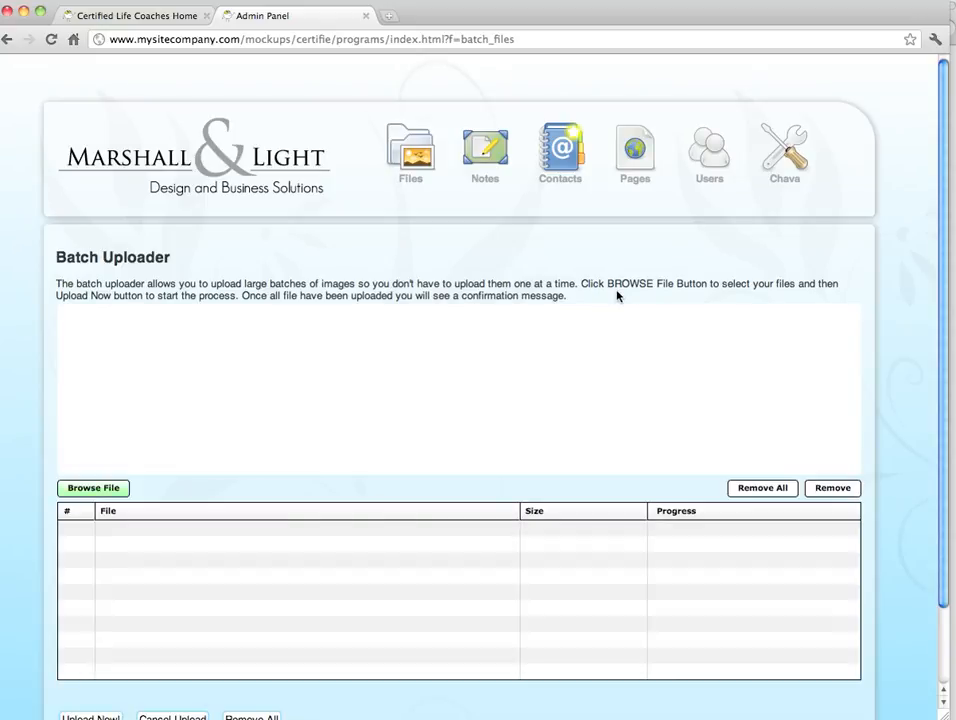
pyautogui.moveTo(584, 321)
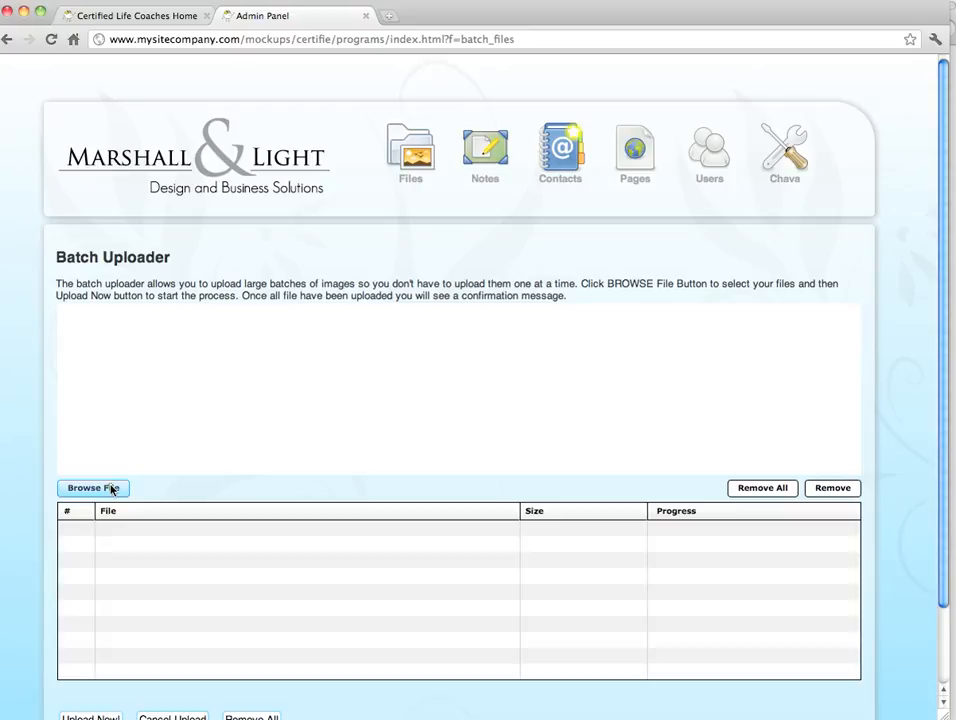
# Queue dinieuminer1-web, dinieuminer2-web and gittylinder-web from Life Coaches, excluding non-web versions
pyautogui.click(93, 488)
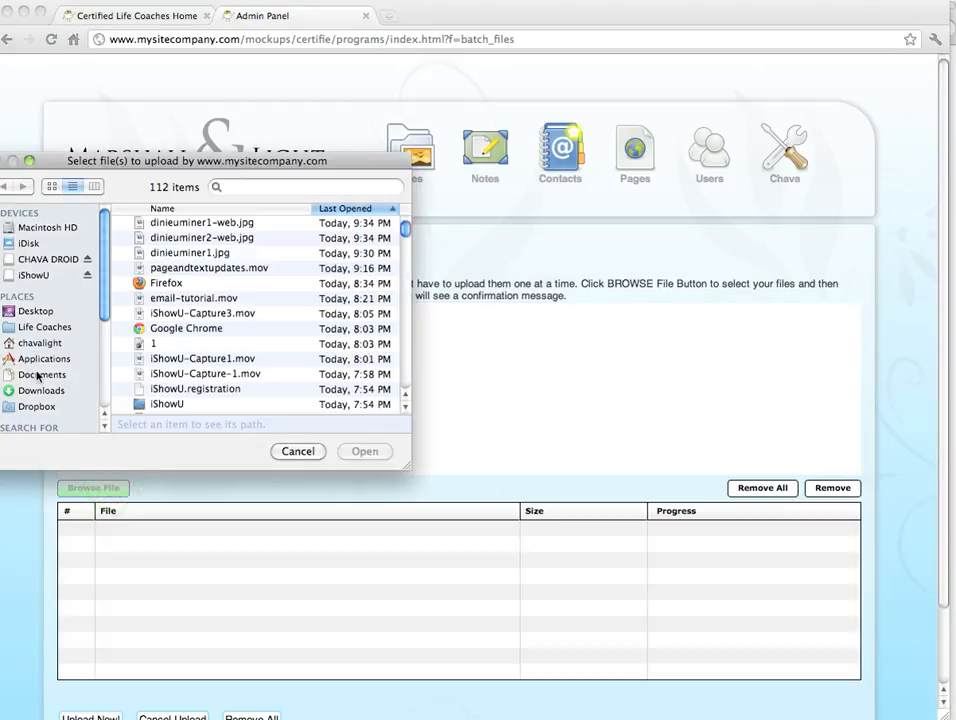
pyautogui.click(45, 327)
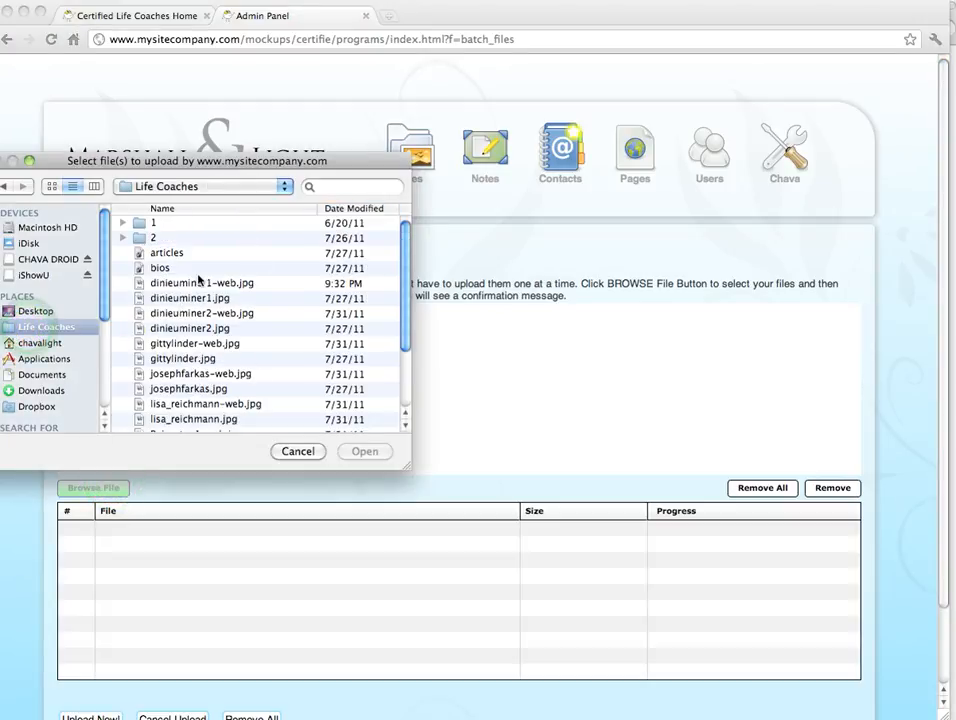
pyautogui.click(201, 283)
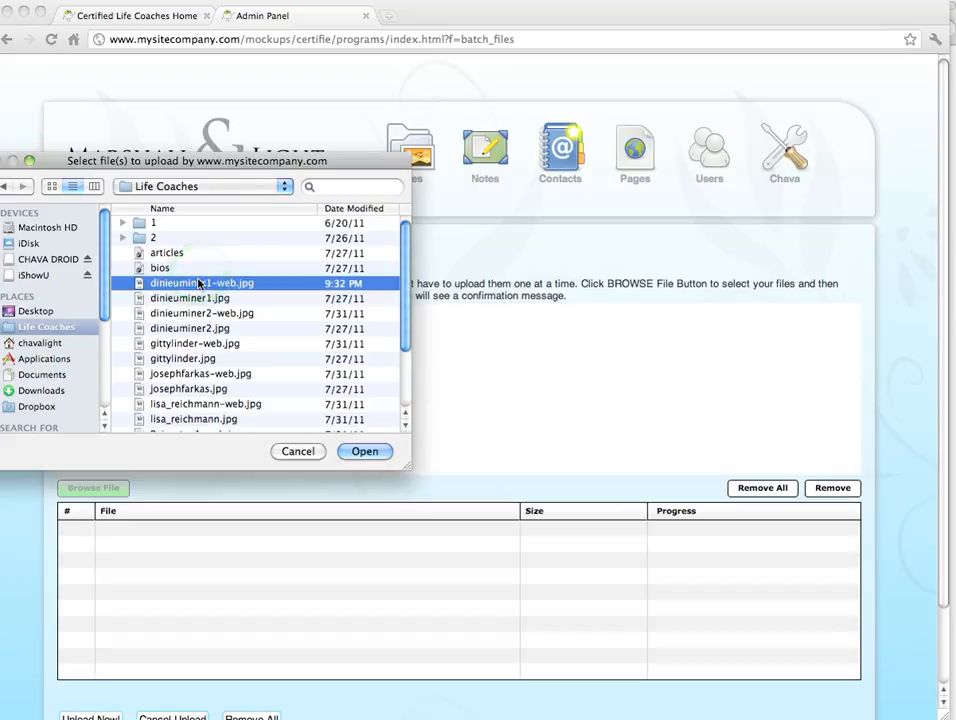
pyautogui.click(189, 313)
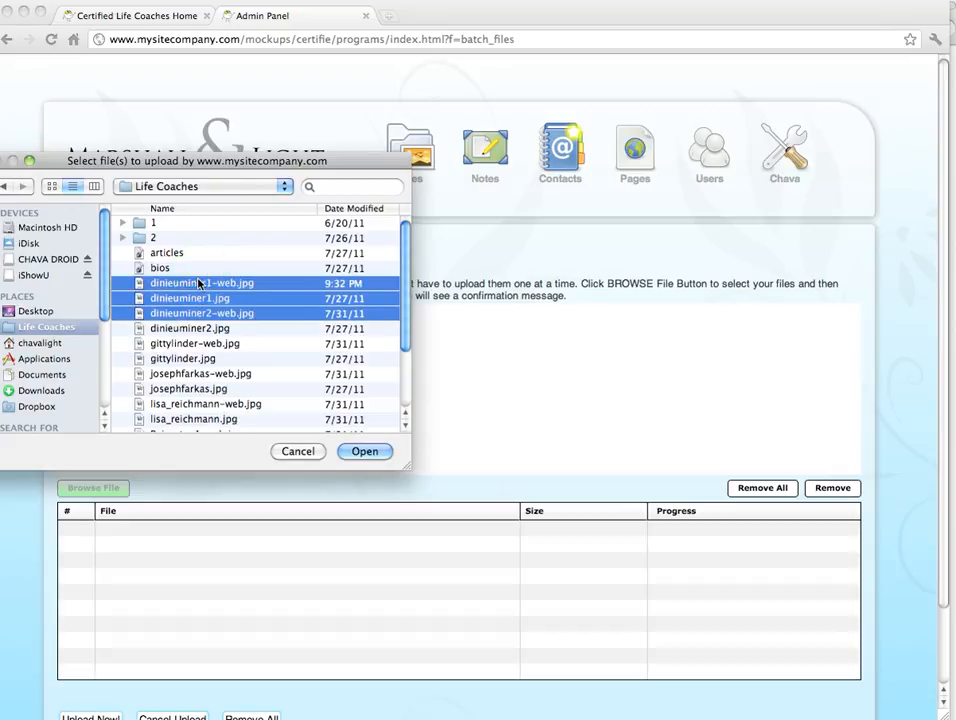
pyautogui.click(195, 343)
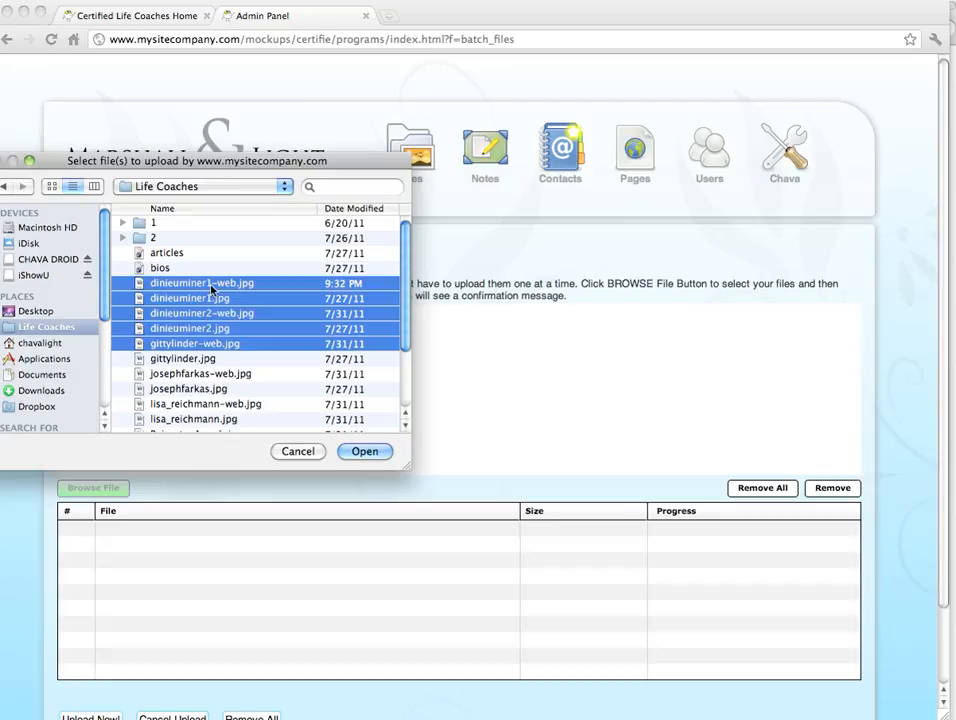
pyautogui.click(201, 283)
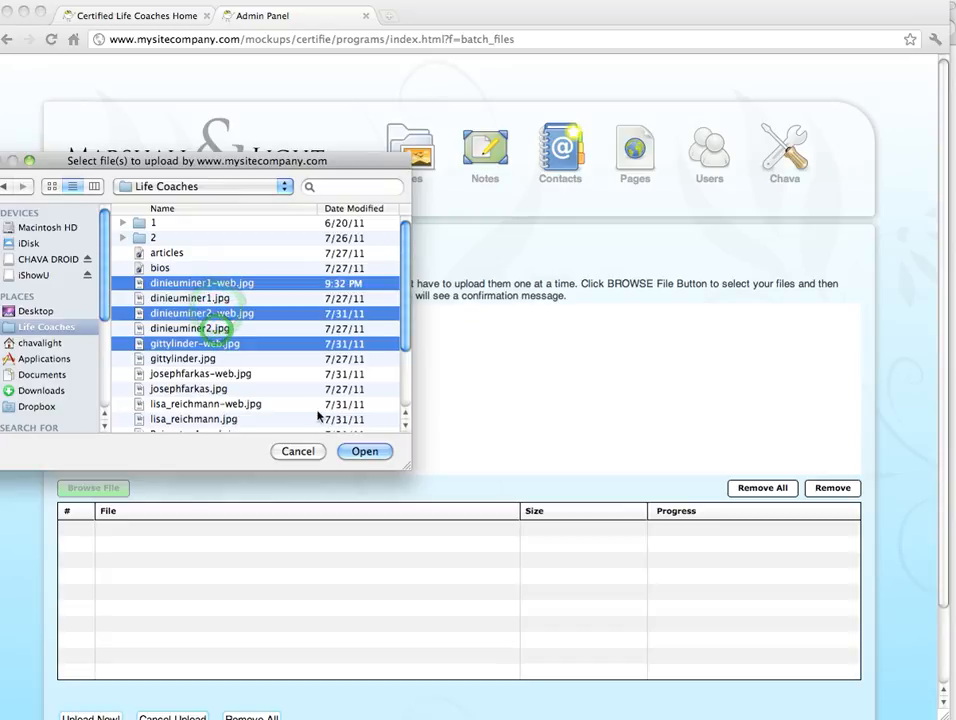
pyautogui.click(364, 451)
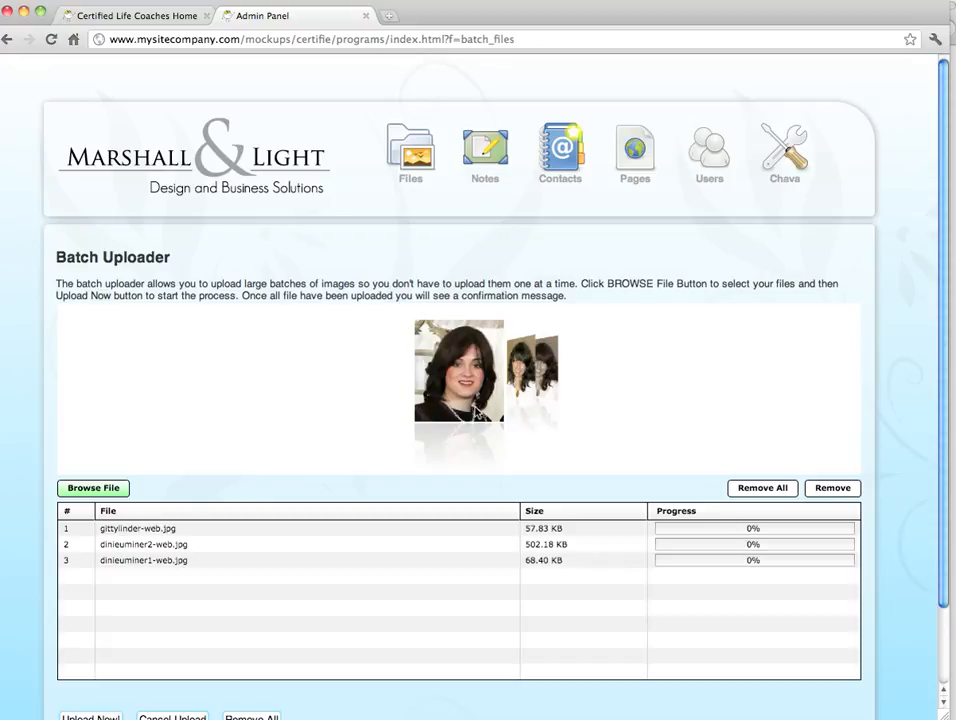
pyautogui.moveTo(770, 459)
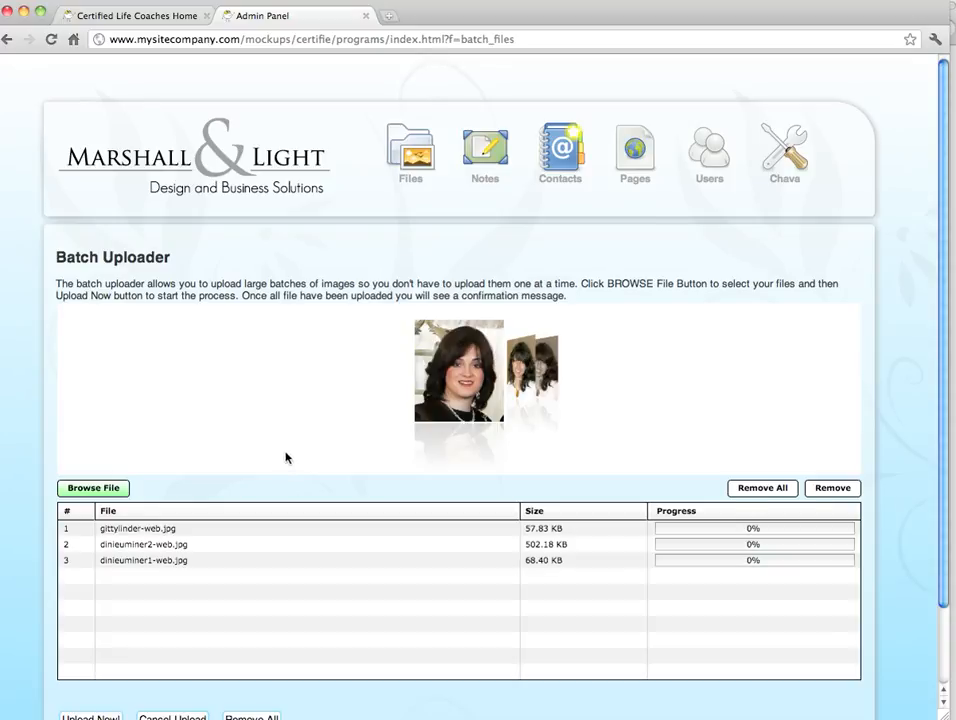
# Run Upload Now! so all three queued coach photos reach 100%
pyautogui.scroll(-3)
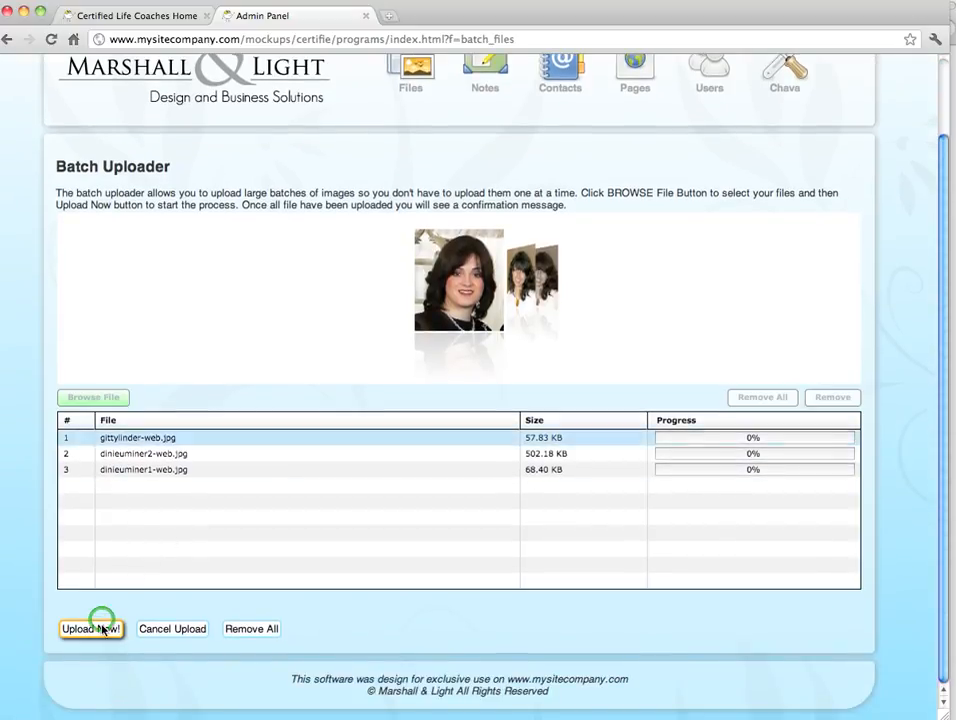
pyautogui.click(90, 628)
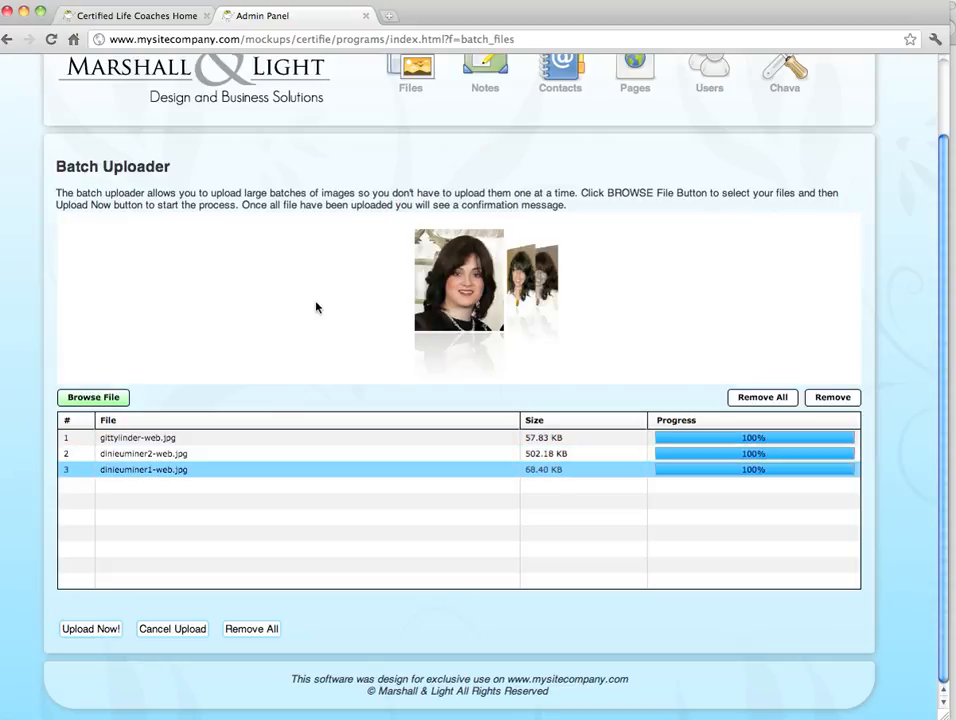
pyautogui.moveTo(349, 296)
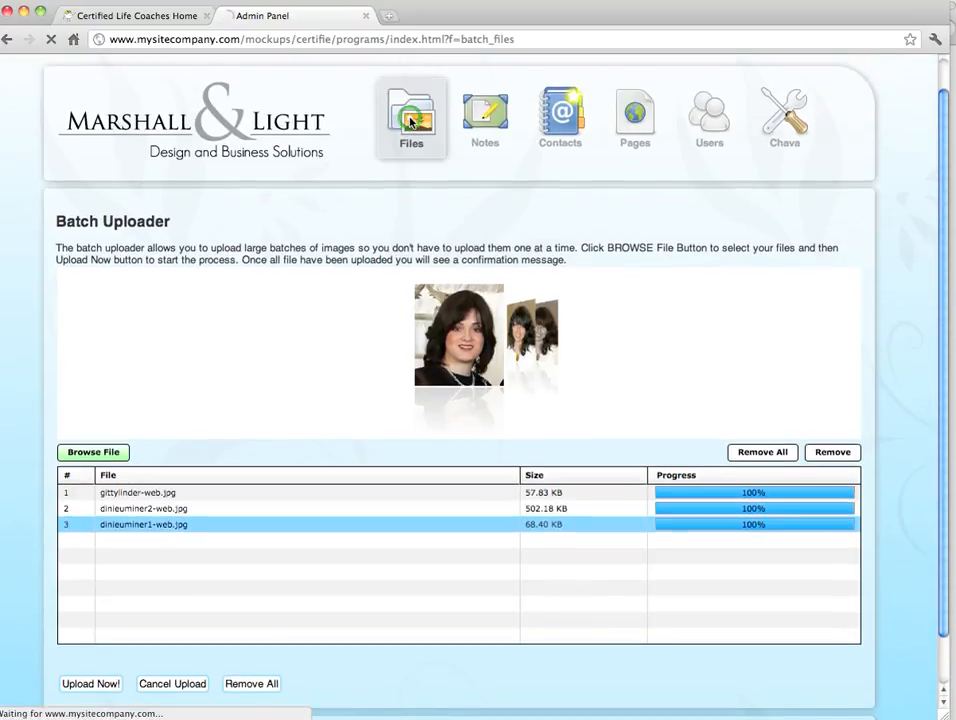
# Open record 17, thumbnail 1314236169.jpg, from the Files list and request its deletion
pyautogui.click(411, 113)
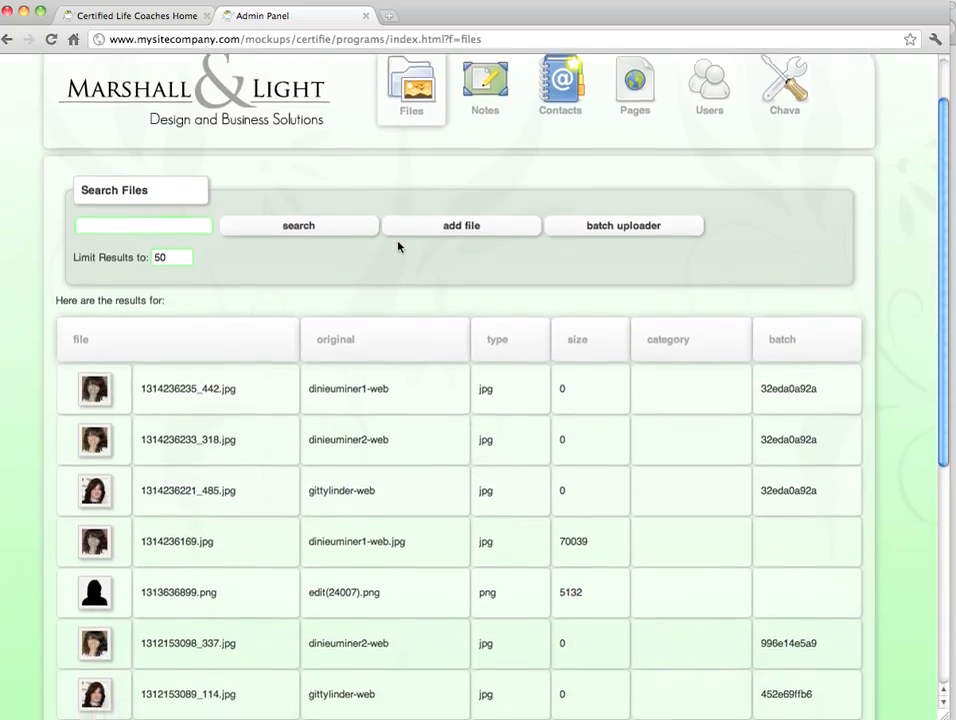
pyautogui.scroll(-3)
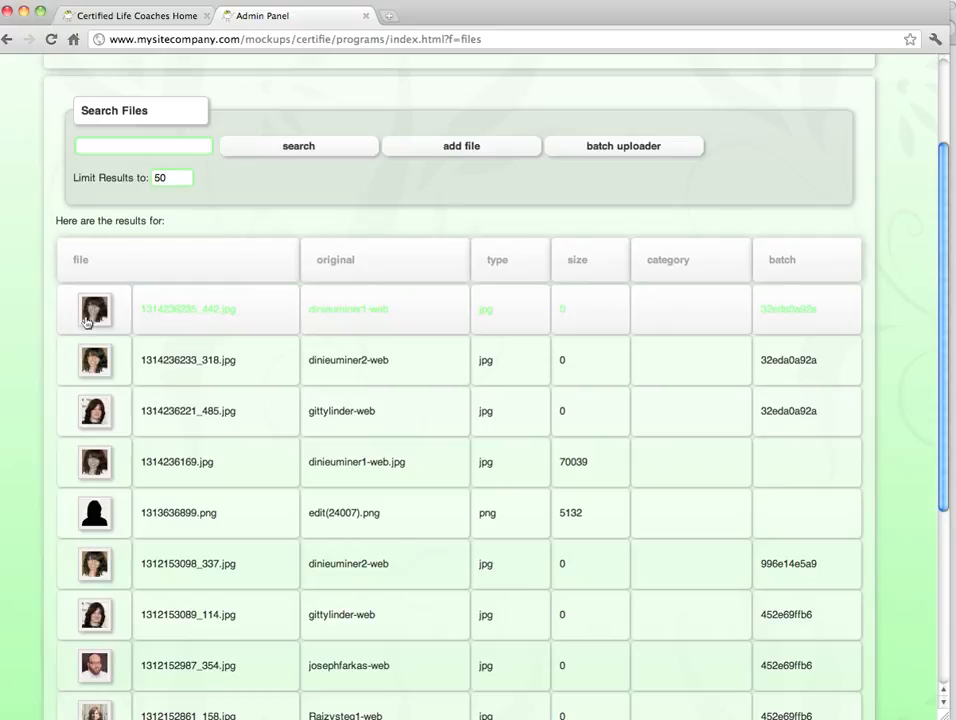
pyautogui.moveTo(30, 424)
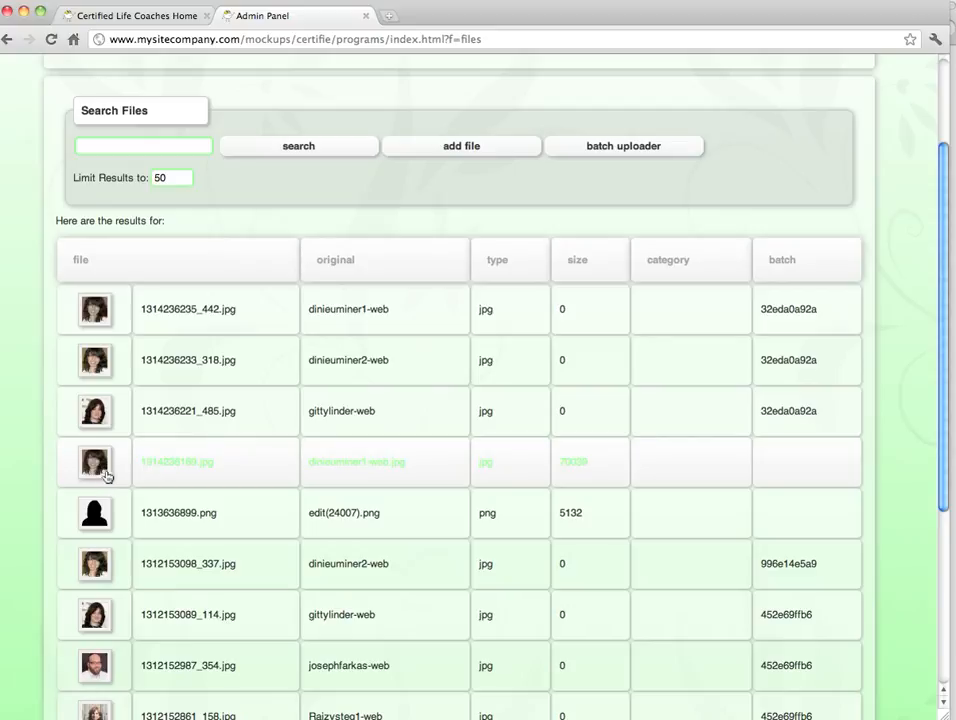
pyautogui.click(177, 461)
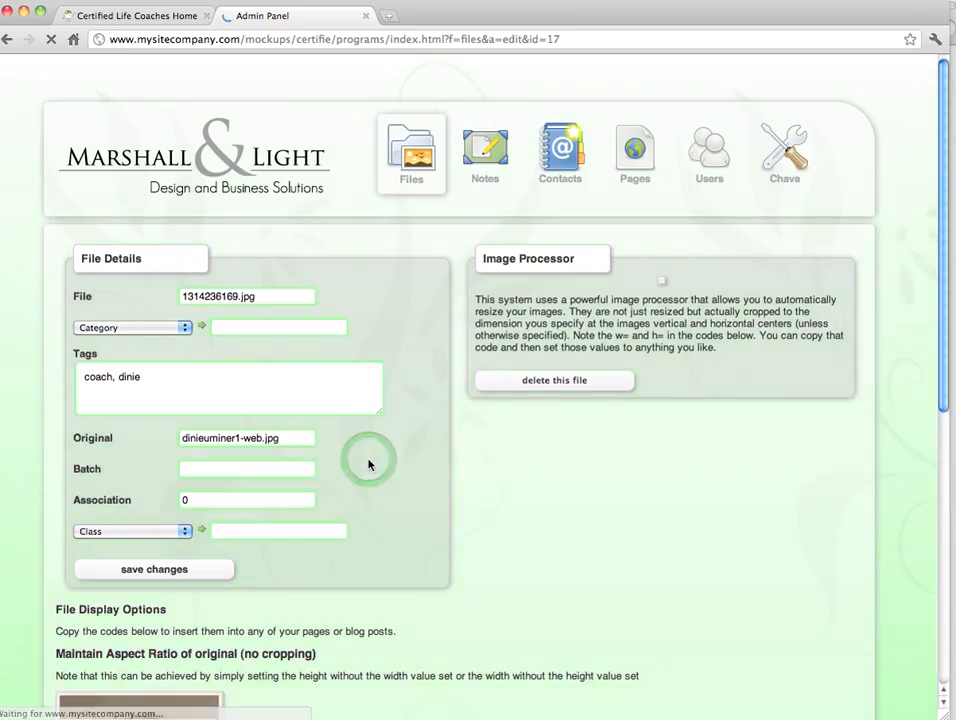
pyautogui.scroll(-3)
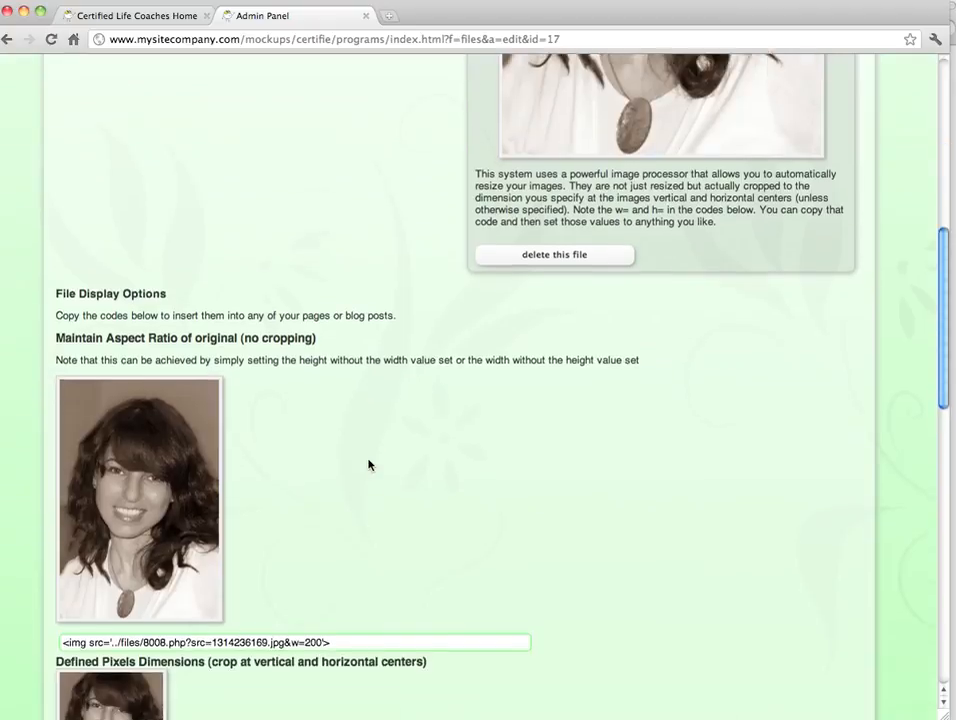
pyautogui.scroll(3)
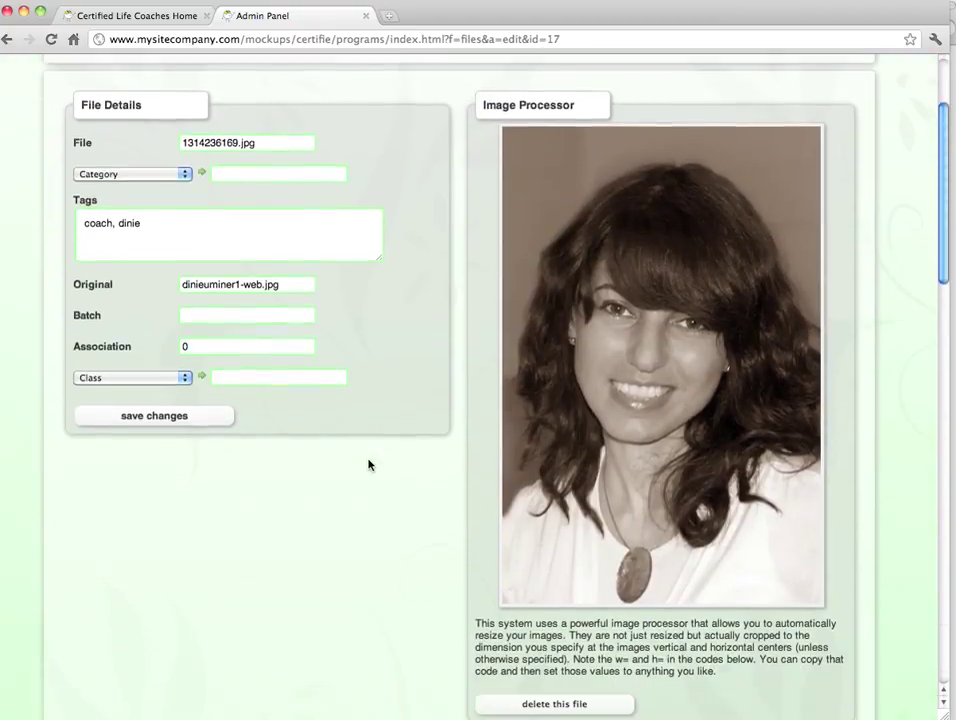
pyautogui.click(553, 703)
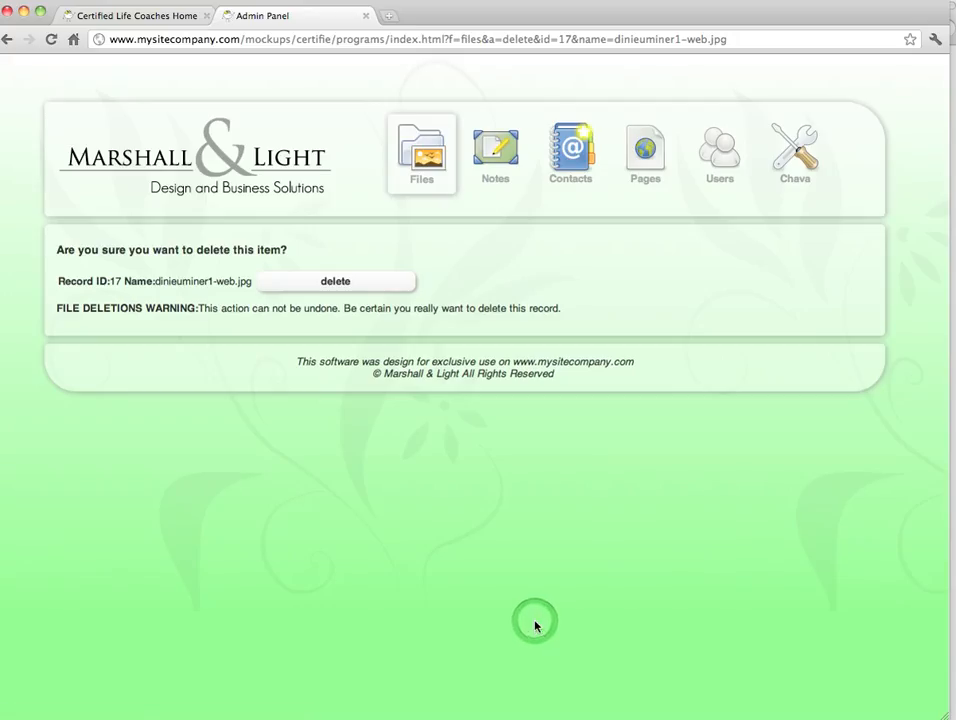
pyautogui.moveTo(410, 390)
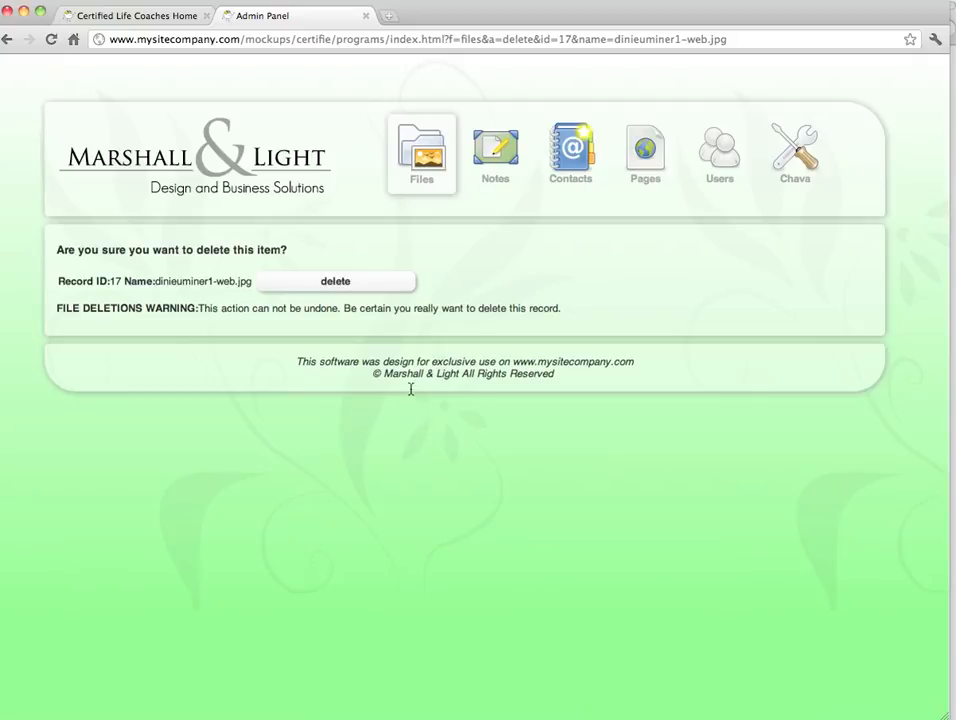
# Confirm deleting record 17 and go back to the main files page
pyautogui.click(335, 281)
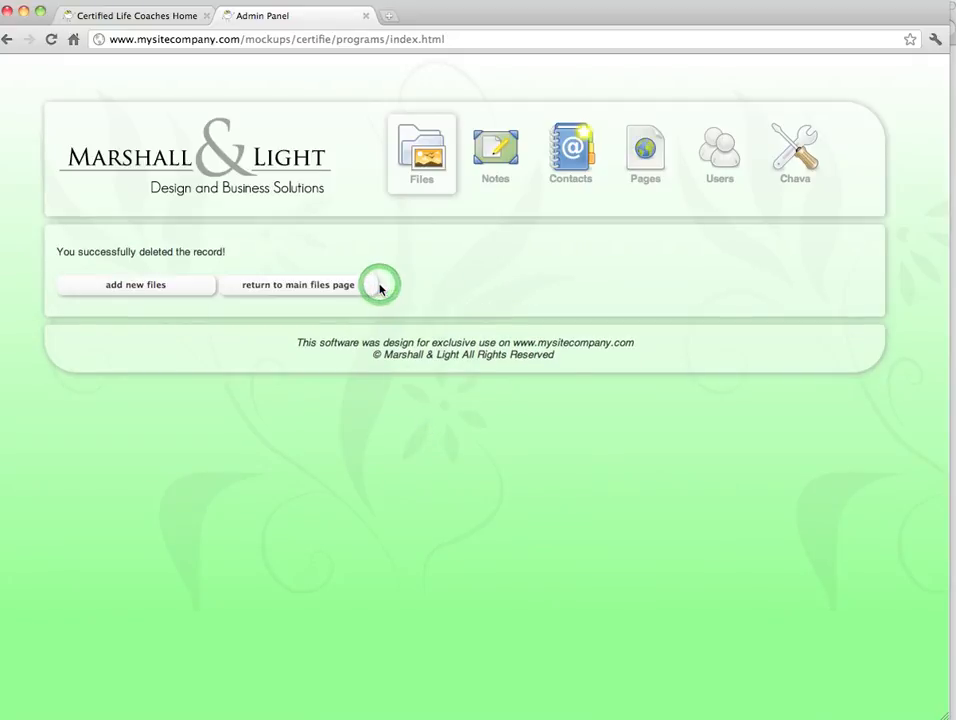
pyautogui.click(298, 284)
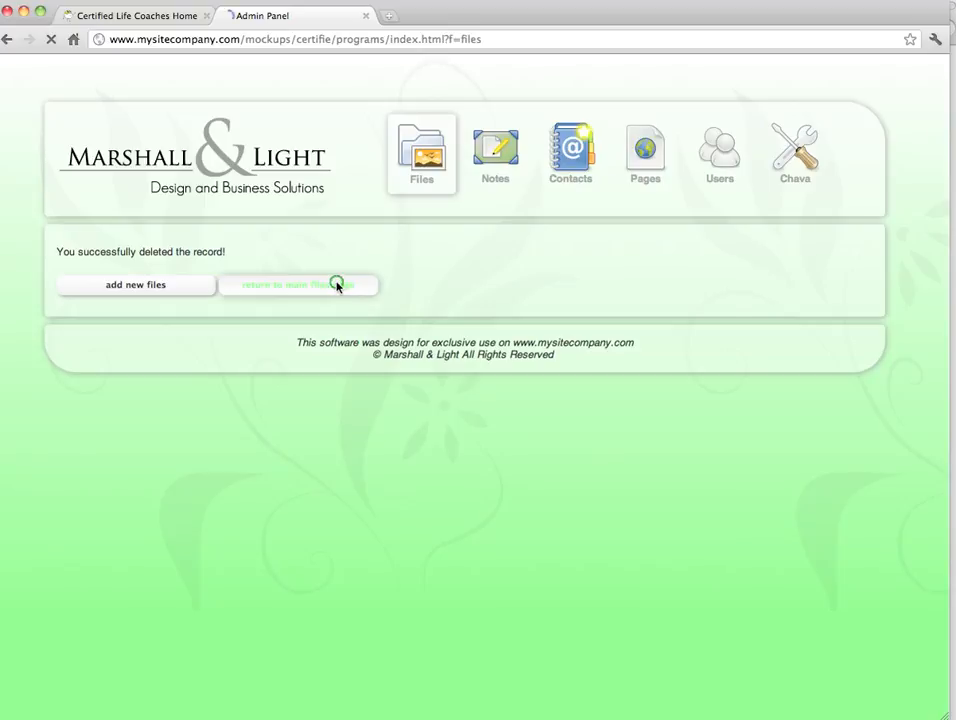
pyautogui.click(299, 285)
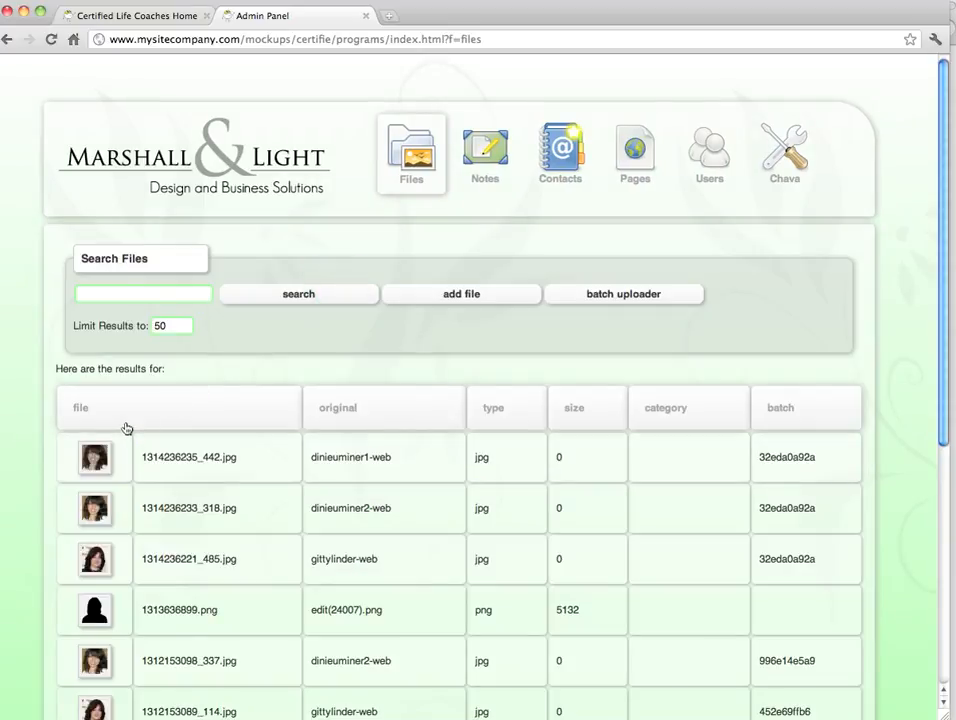